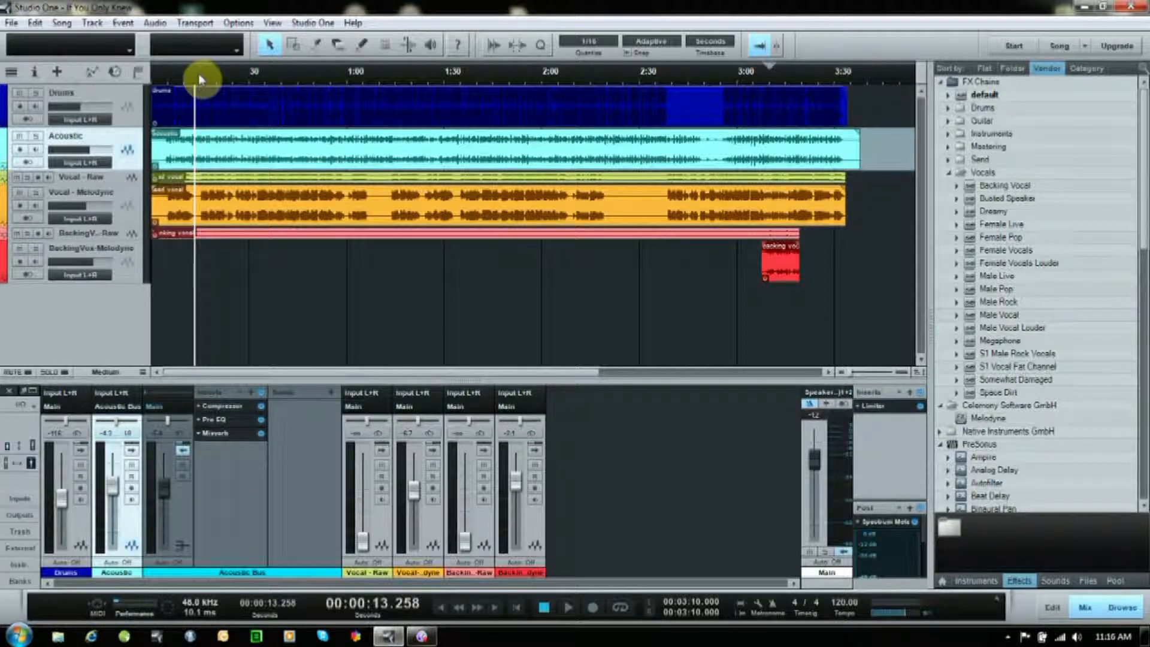
Play the song once to hear the original acoustic track, then stop playback
{"action": "left_click", "coordinate": [568, 607]}
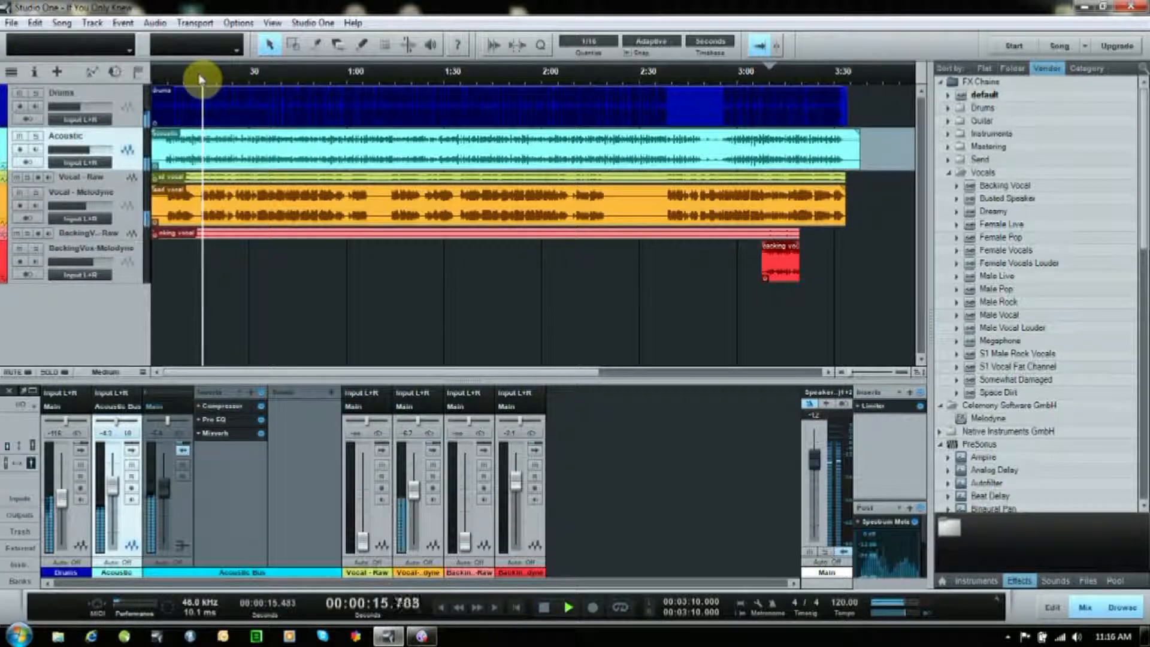
{"action": "left_click", "coordinate": [545, 610]}
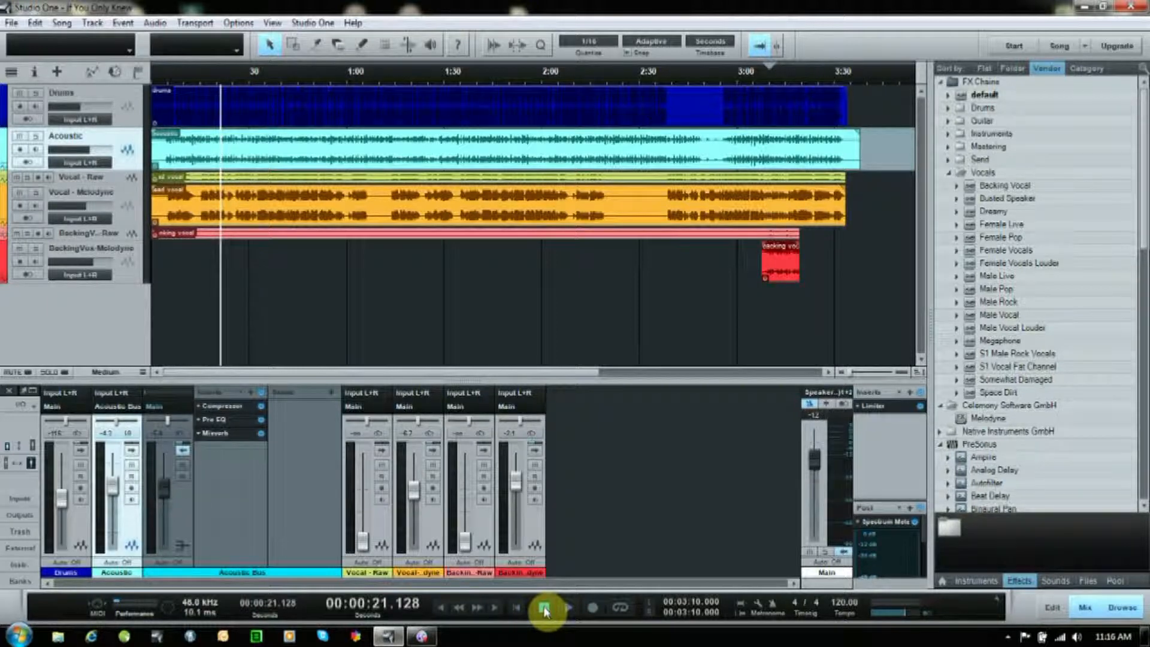
{"action": "left_click", "coordinate": [544, 610]}
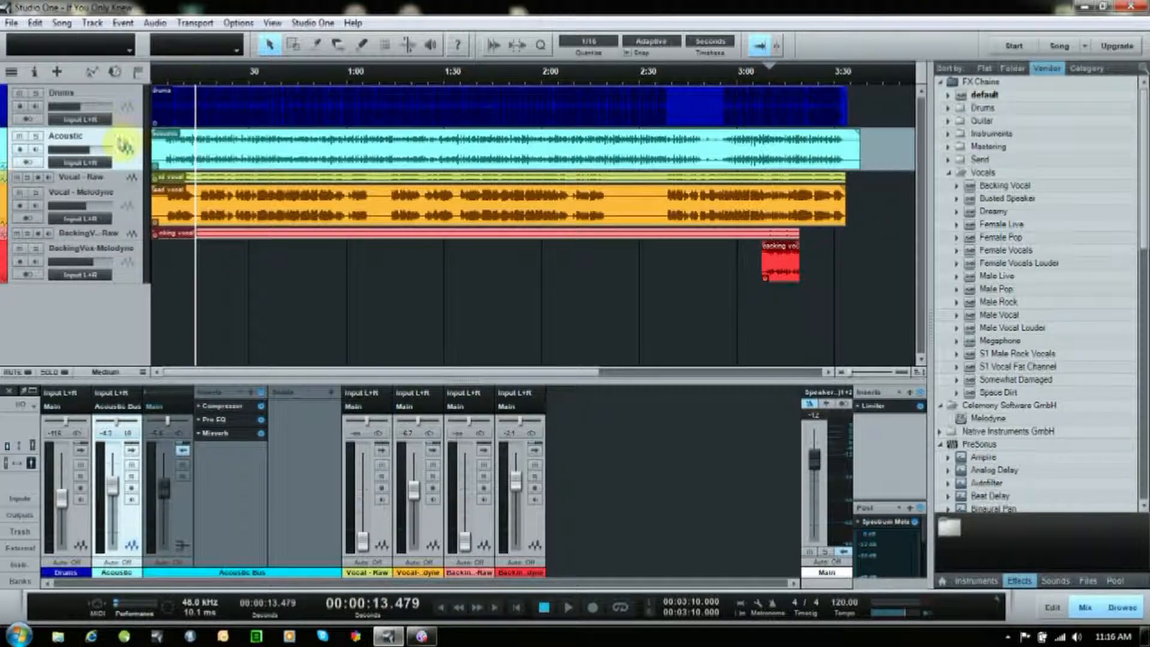
Duplicate the Acoustic track with its events, creating Acoustic 2 with the same audio
{"action": "right_click", "coordinate": [74, 138]}
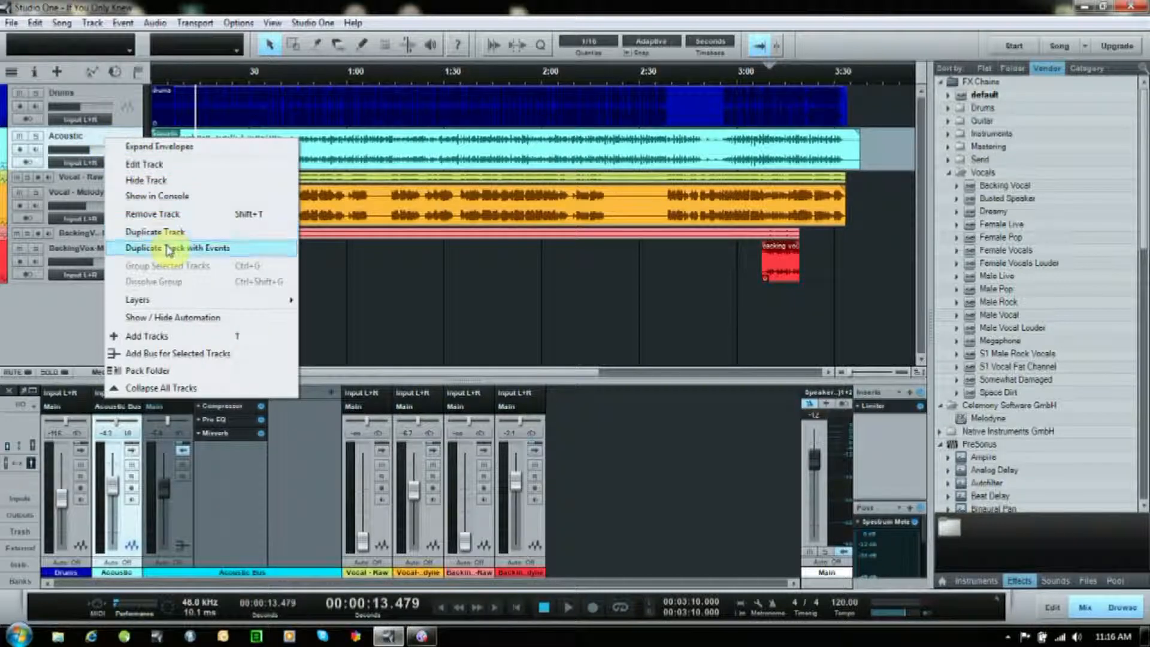
{"action": "left_click", "coordinate": [166, 247]}
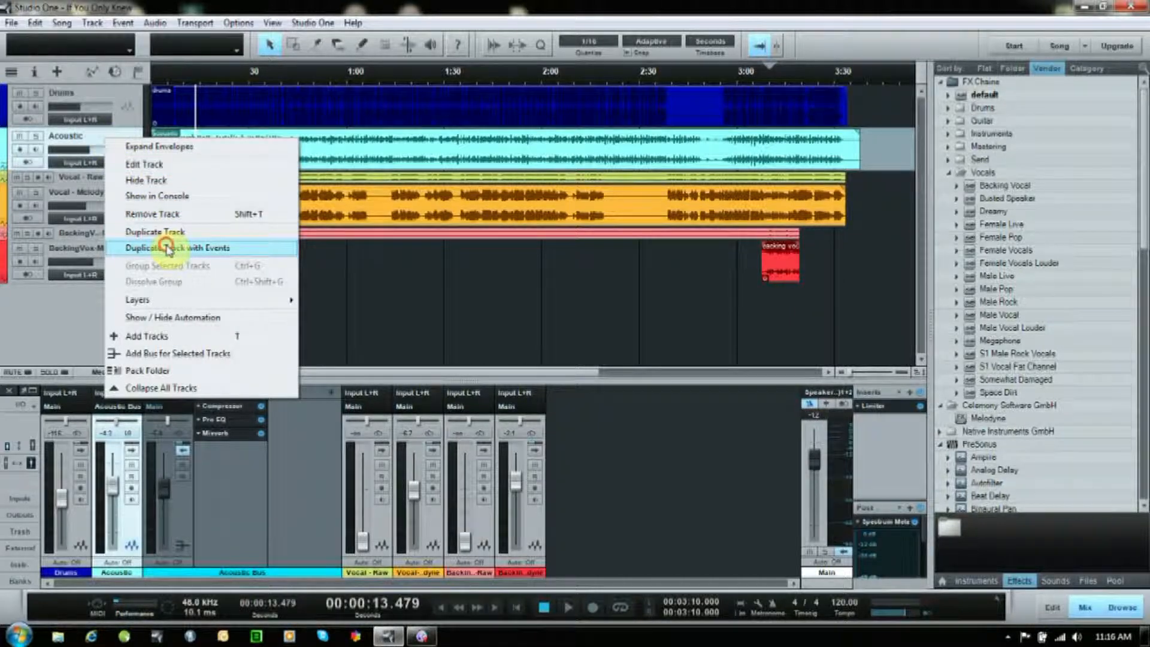
{"action": "left_click", "coordinate": [178, 247]}
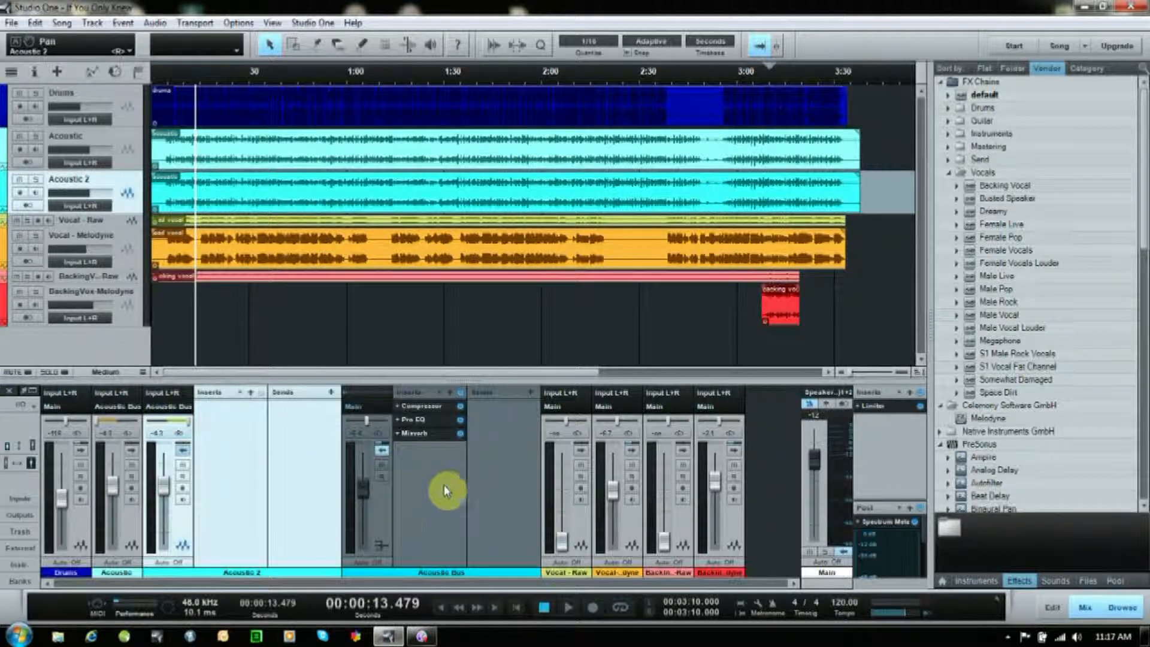
{"action": "mouse_move", "coordinate": [439, 527]}
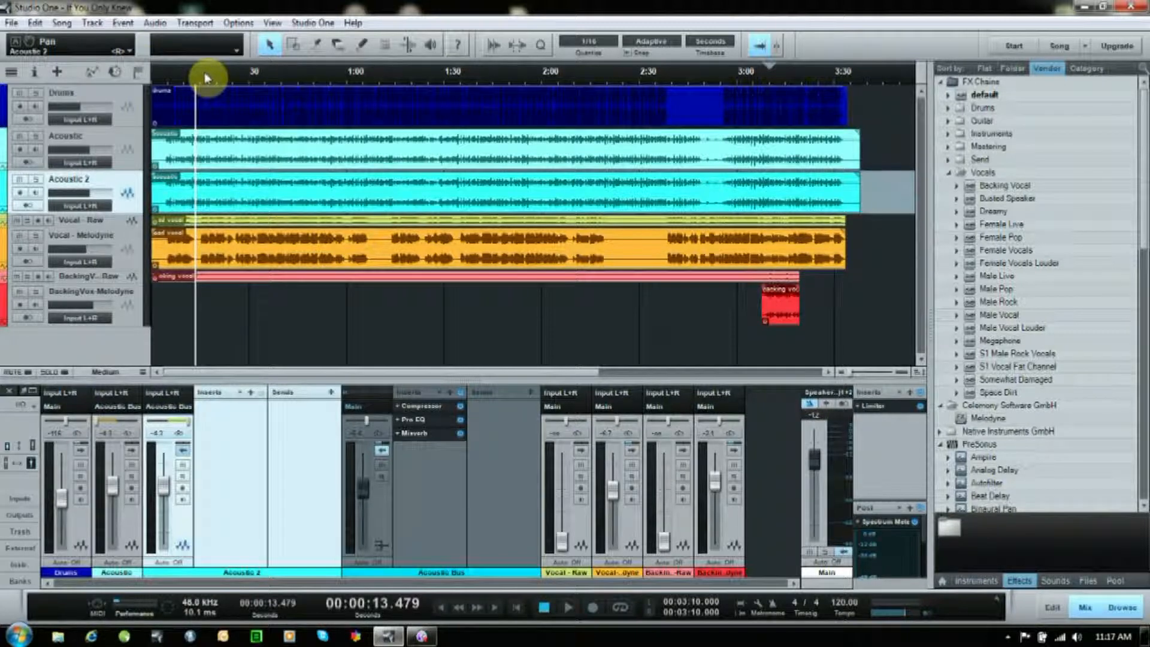
{"action": "left_click", "coordinate": [568, 608]}
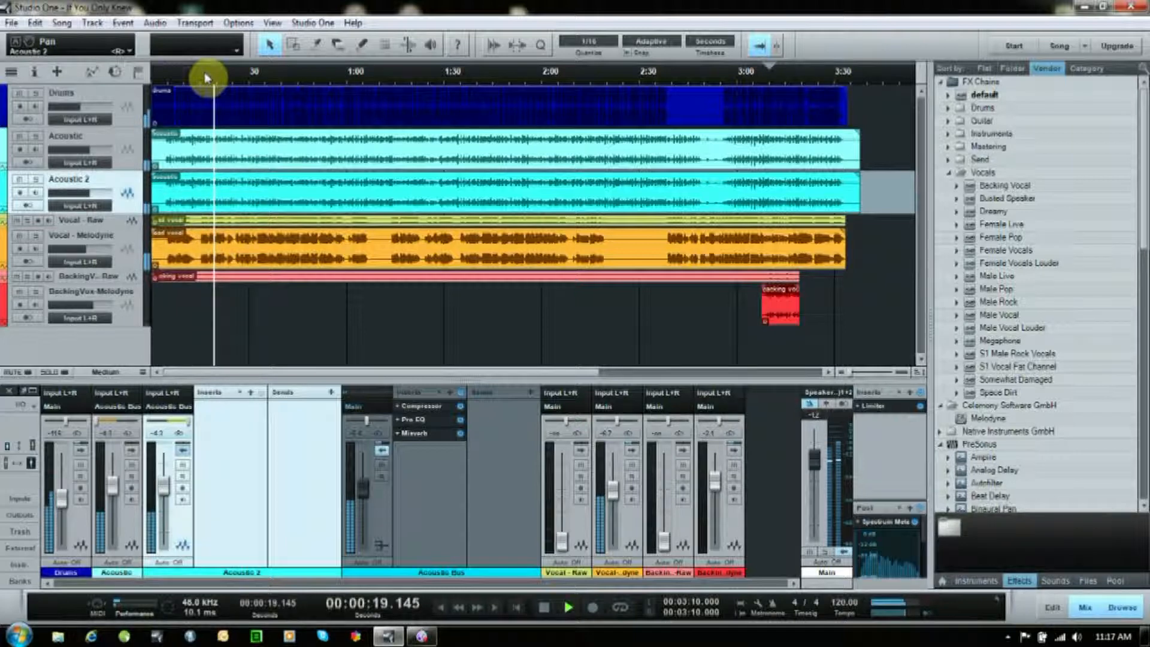
{"action": "left_click", "coordinate": [543, 608]}
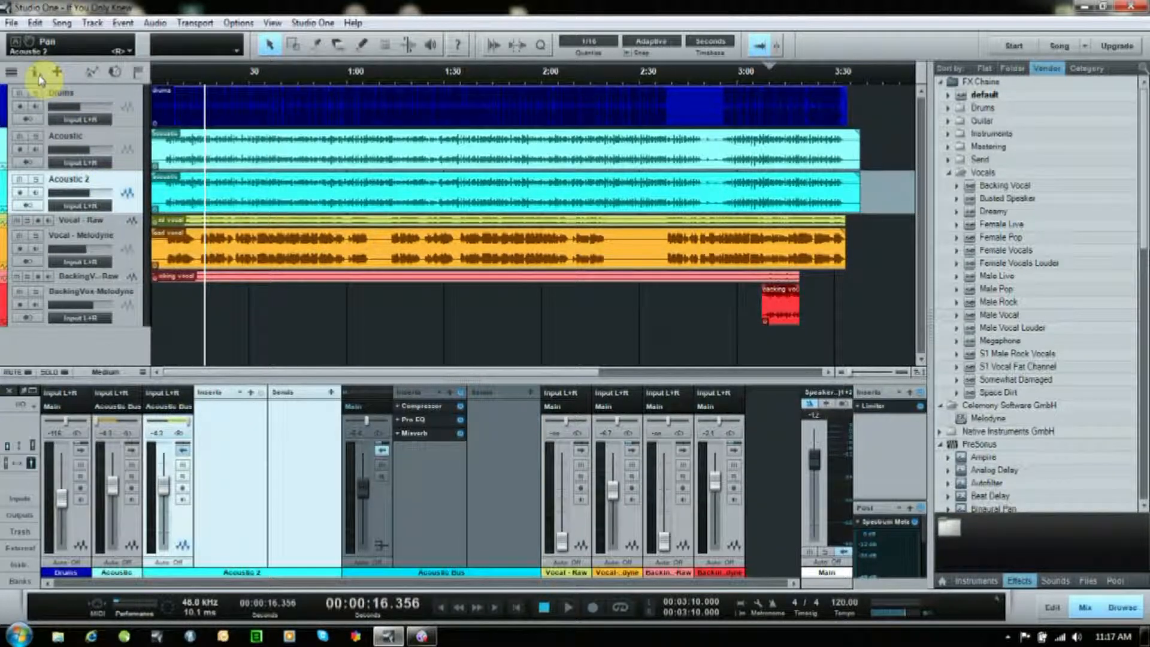
Give Acoustic 2 a track delay of -18.00 ms in the Inspector and audition the song
{"action": "left_click", "coordinate": [33, 70]}
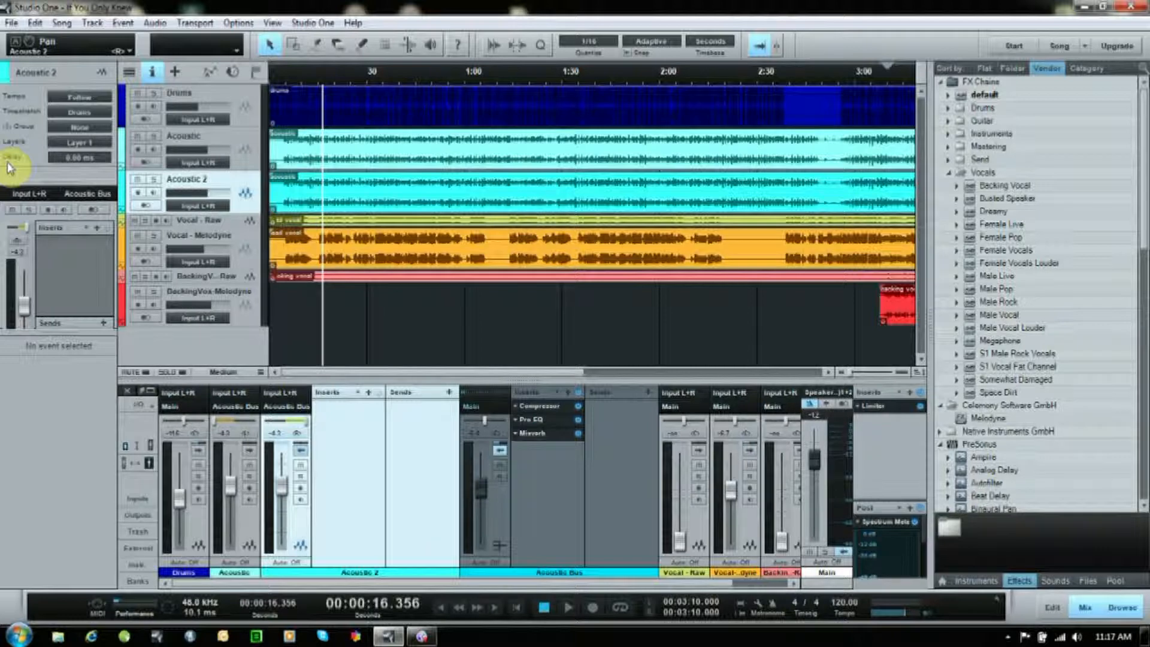
{"action": "mouse_move", "coordinate": [352, 208]}
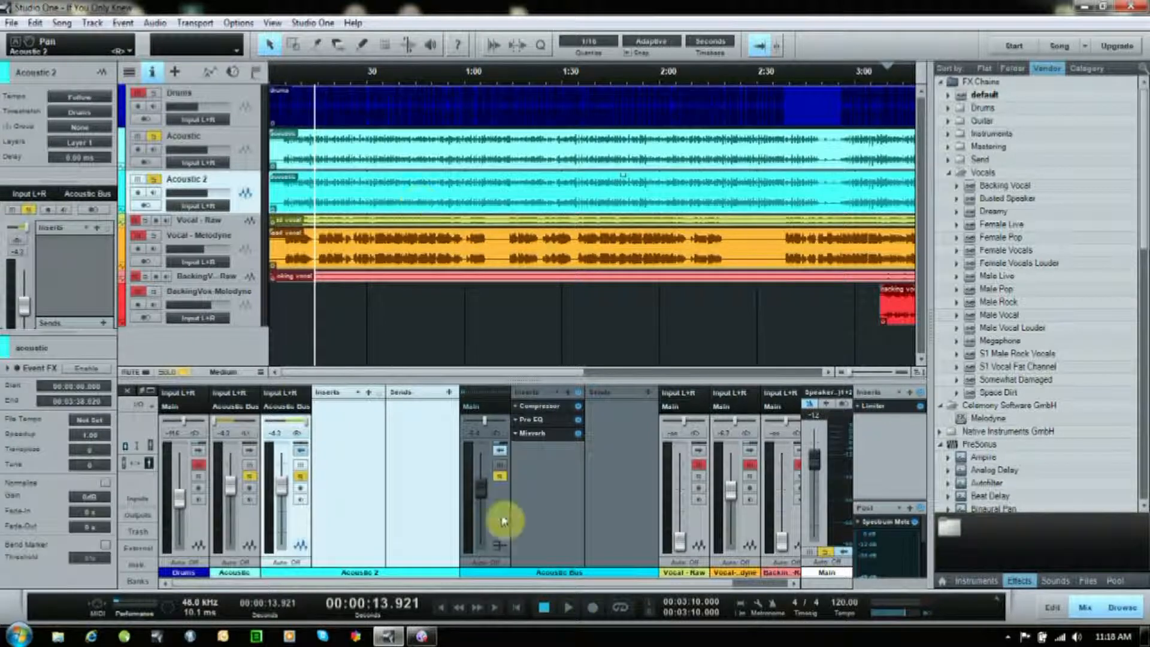
{"action": "left_click", "coordinate": [568, 607]}
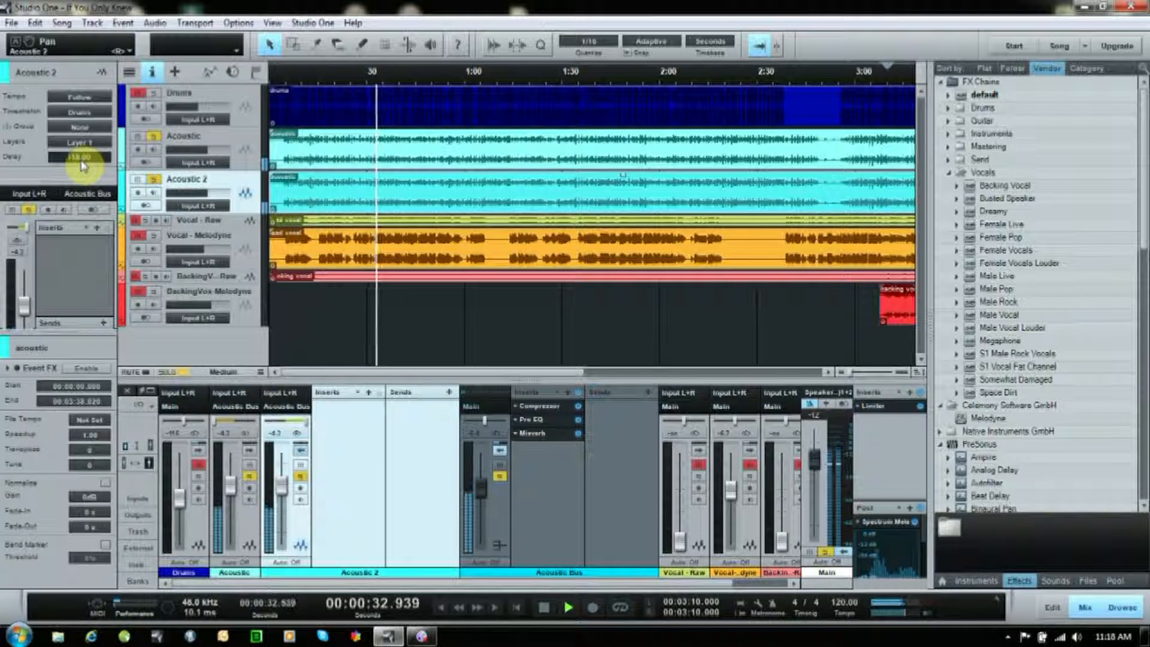
{"action": "left_click", "coordinate": [570, 610]}
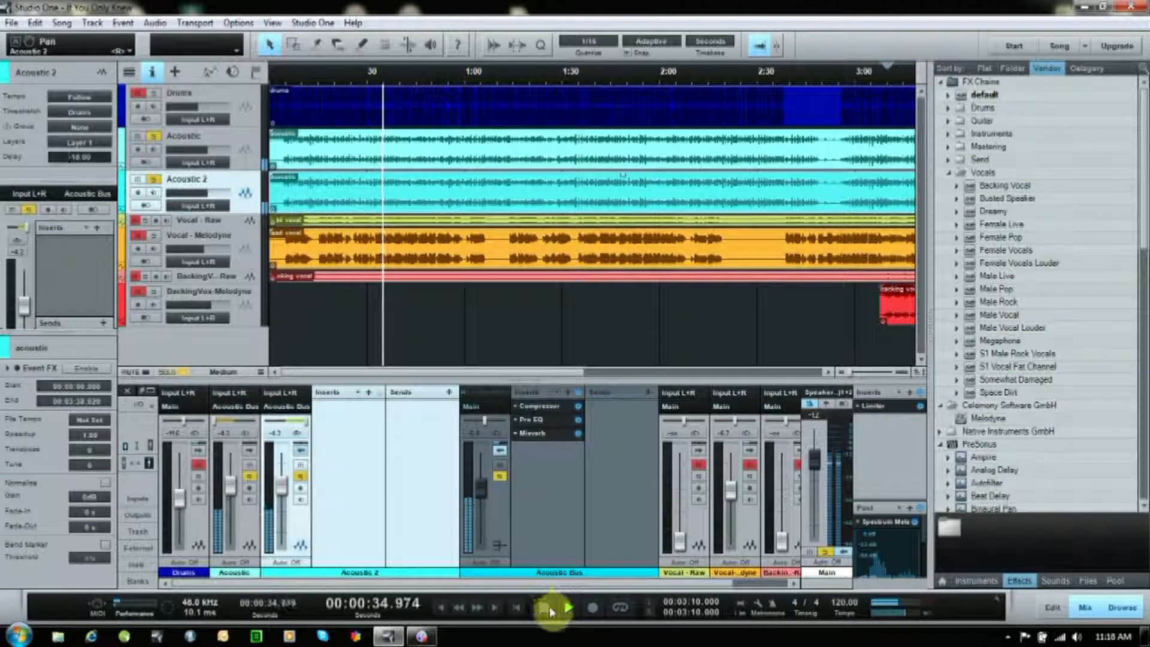
{"action": "left_click", "coordinate": [567, 607]}
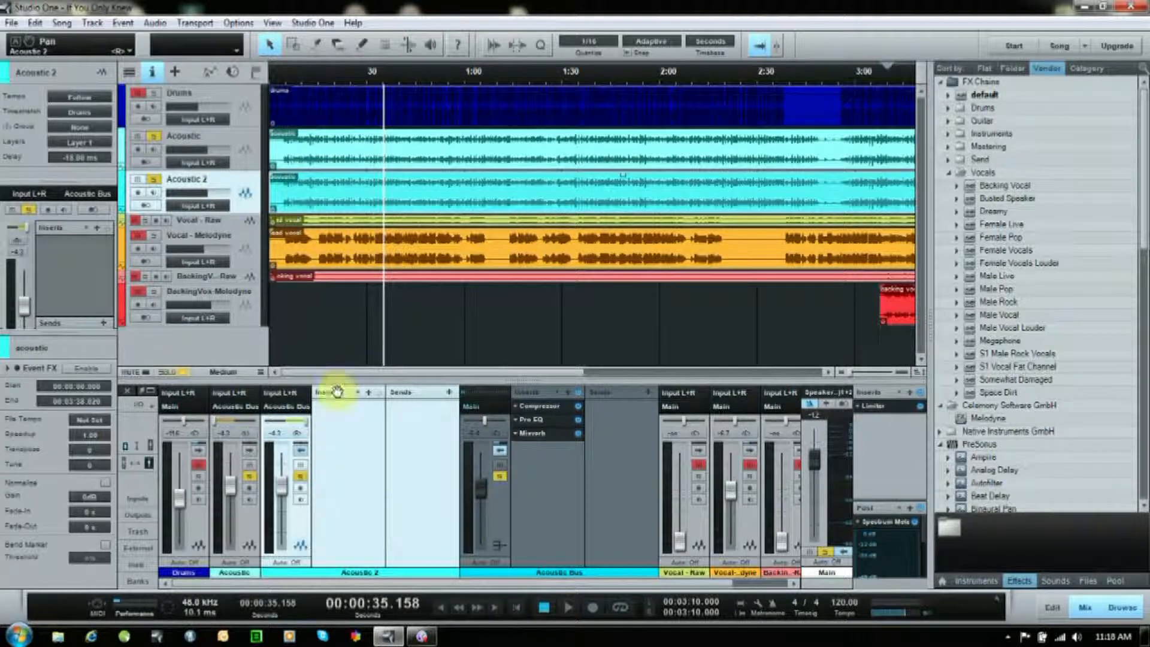
{"action": "mouse_move", "coordinate": [151, 72]}
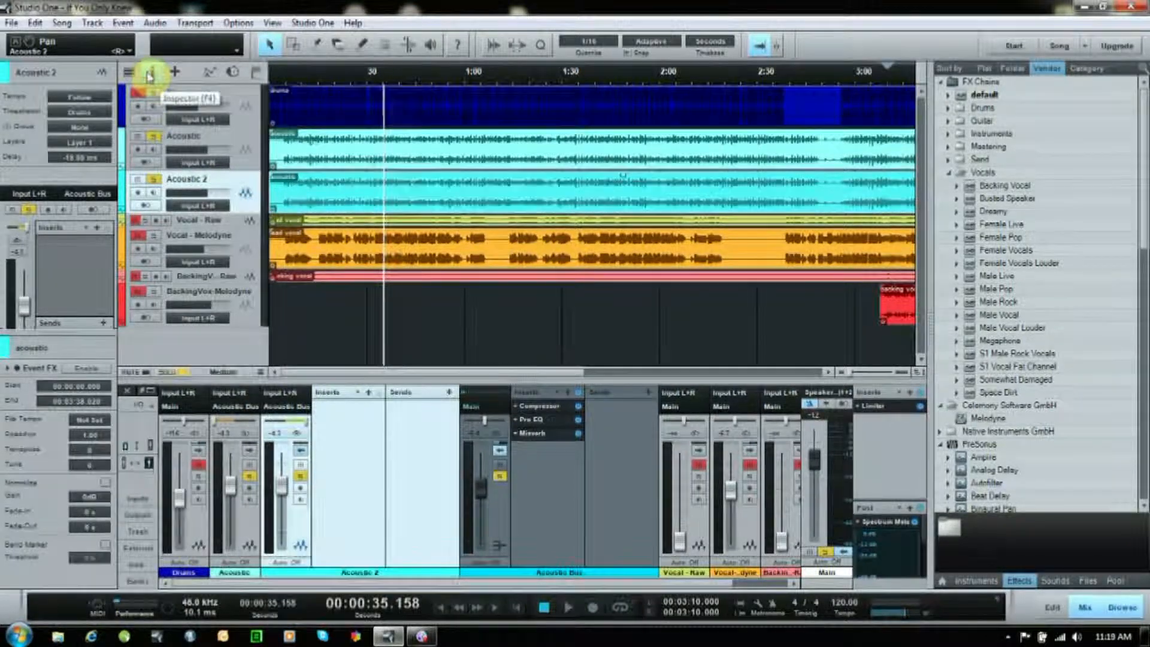
Hide the Inspector, then play the full mix with all tracks and stop it
{"action": "left_click", "coordinate": [147, 72]}
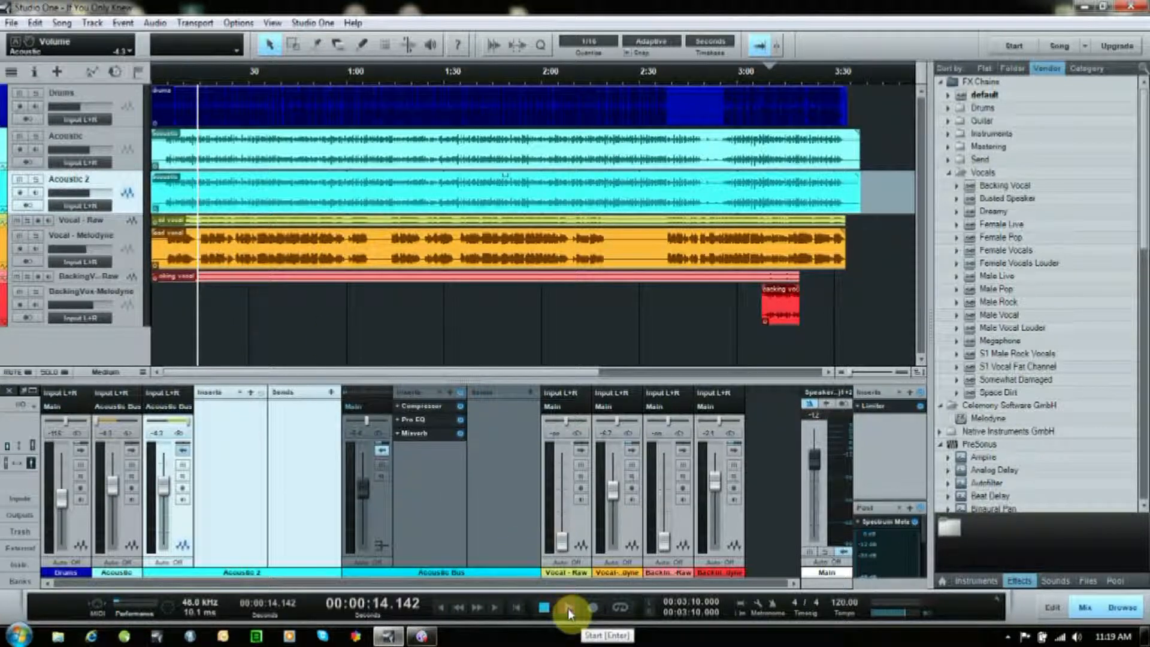
{"action": "left_click", "coordinate": [568, 608]}
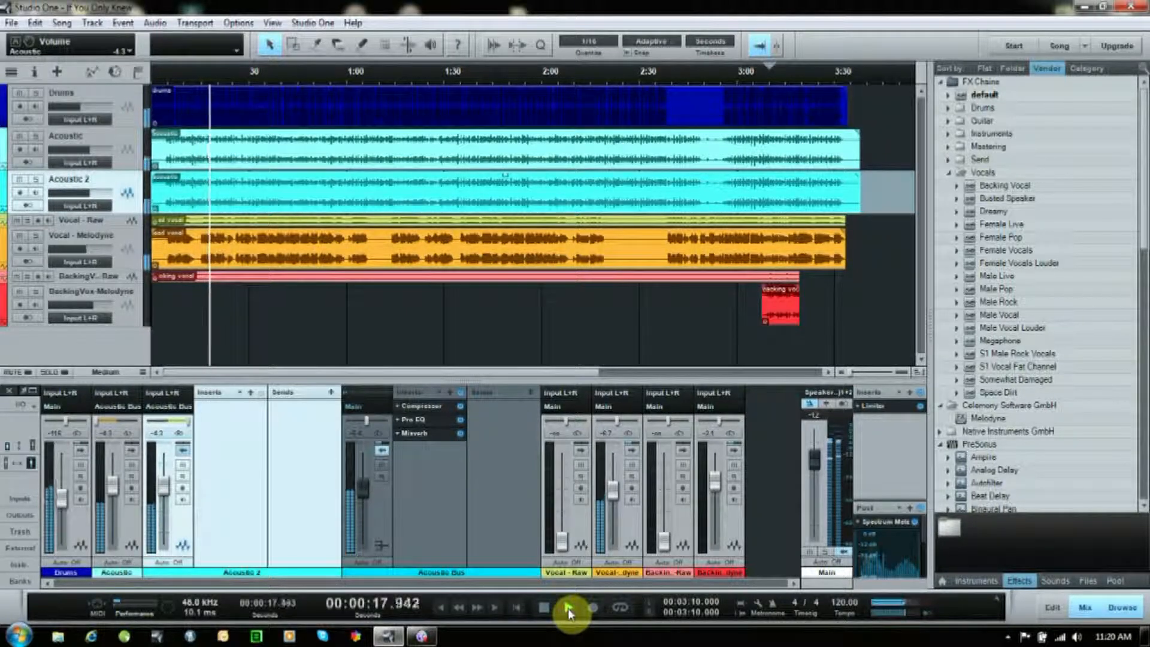
{"action": "left_click", "coordinate": [570, 607]}
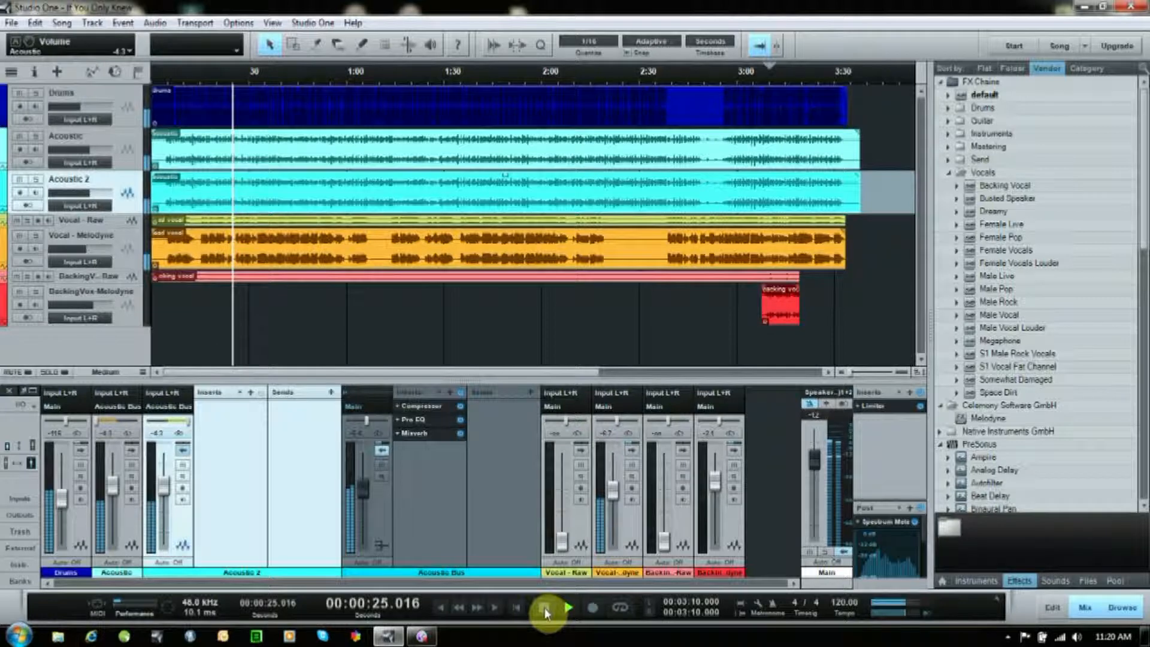
{"action": "left_click", "coordinate": [568, 607]}
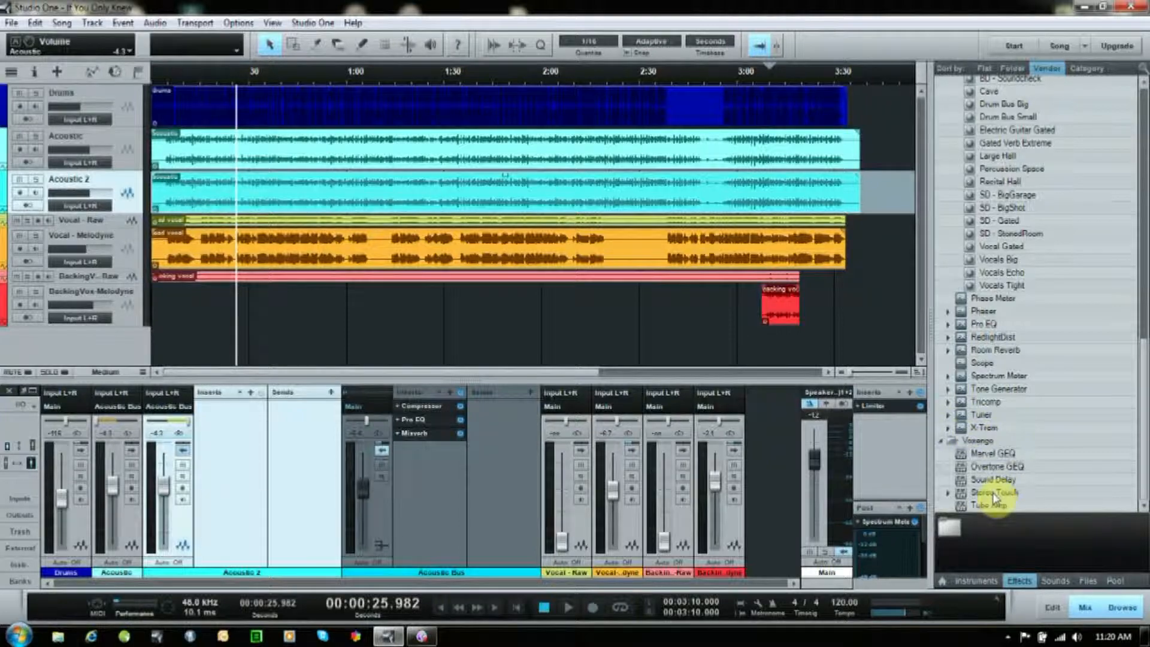
{"action": "left_click", "coordinate": [993, 493]}
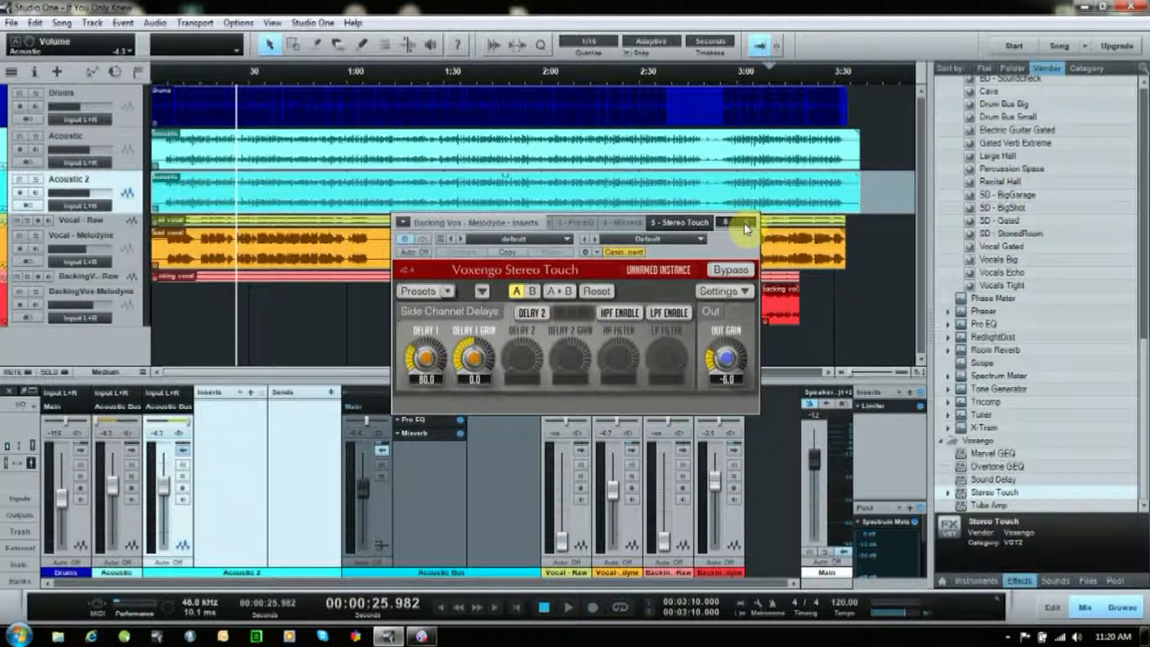
{"action": "left_click", "coordinate": [744, 224]}
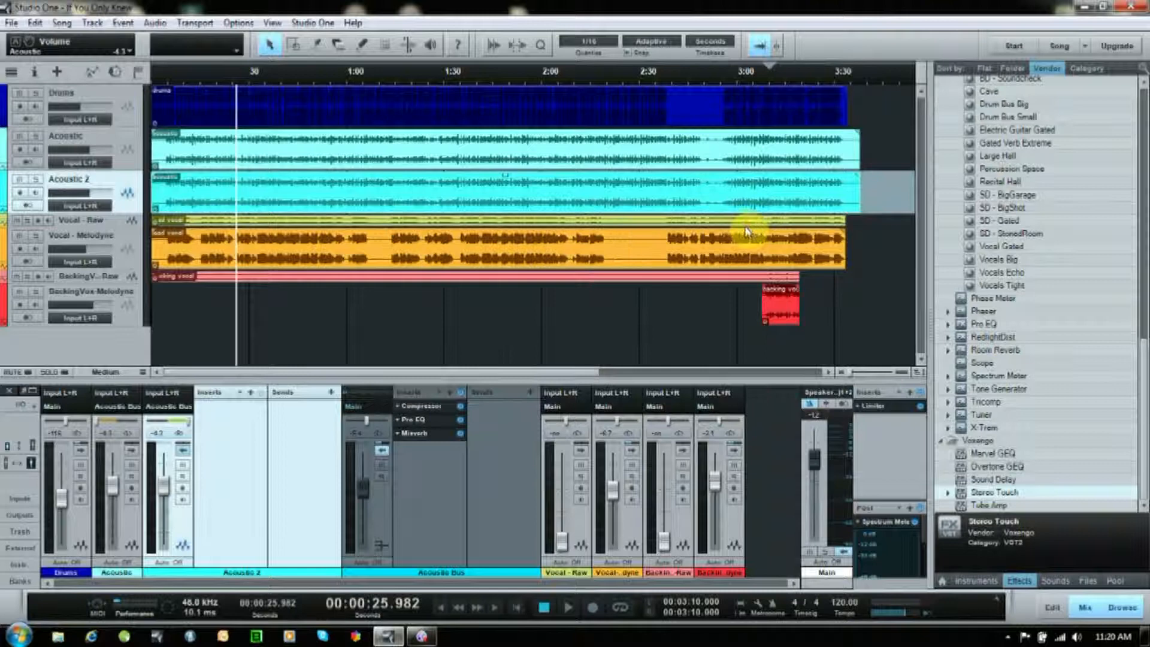